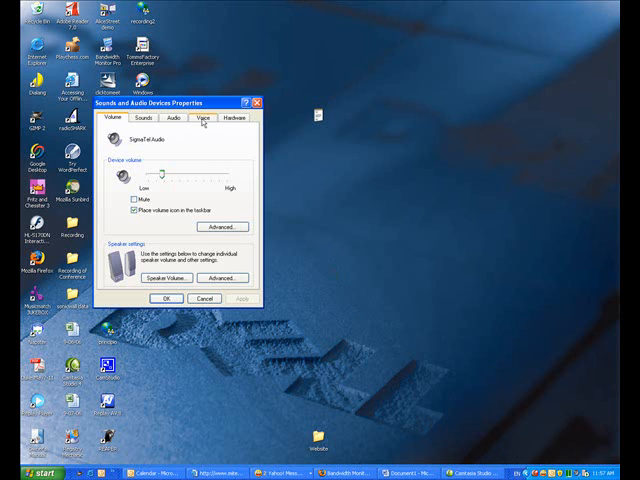
# Step: From the Voice tab, launch the Sound Hardware Test Wizard via Test hardware
pyautogui.click(204, 120)
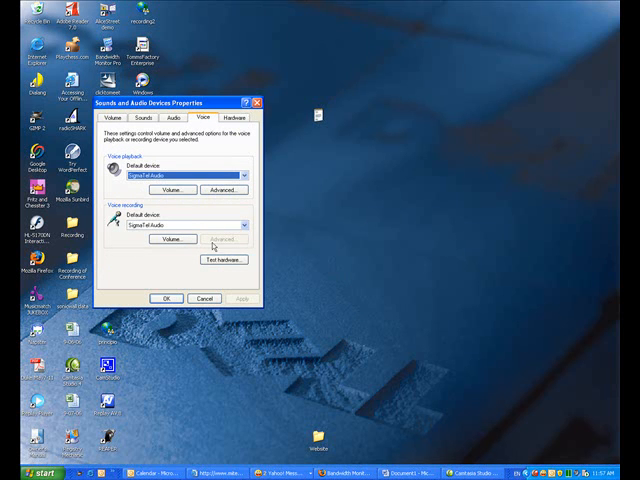
pyautogui.click(220, 260)
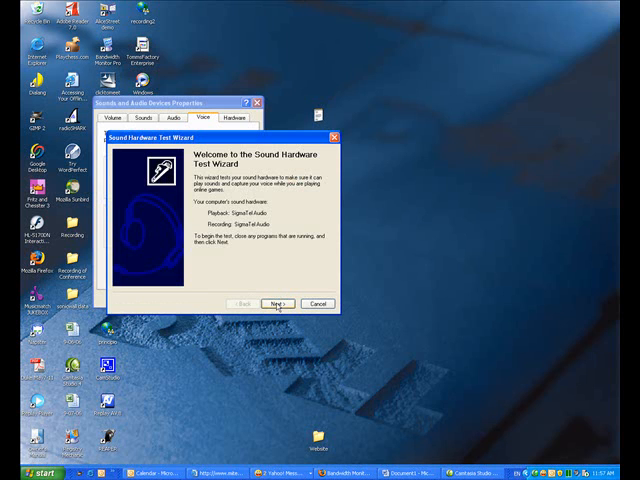
# Step: Run the Microphone Test reading the paragraph aloud, then advance to the speaker test page
pyautogui.click(278, 304)
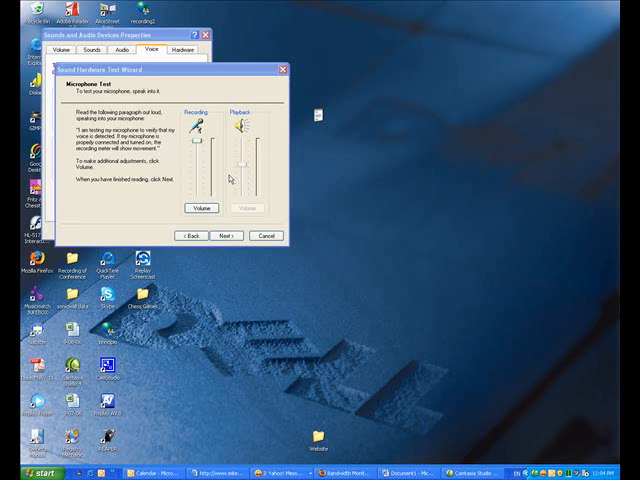
pyautogui.moveTo(336, 214)
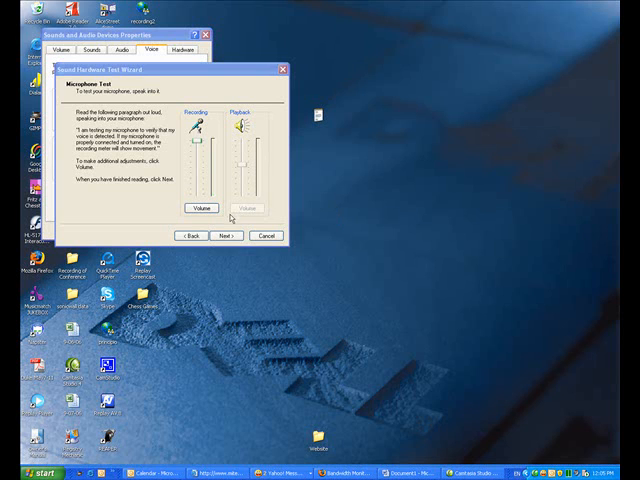
pyautogui.click(224, 236)
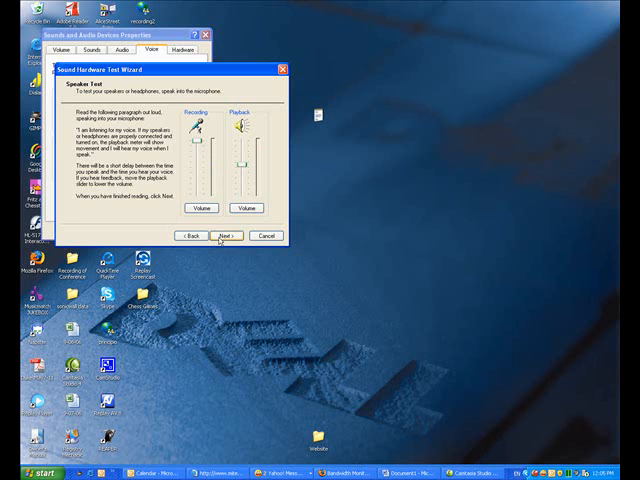
# Step: Finish the speaker test and close the completed wizard, returning to the Voice tab
pyautogui.click(224, 236)
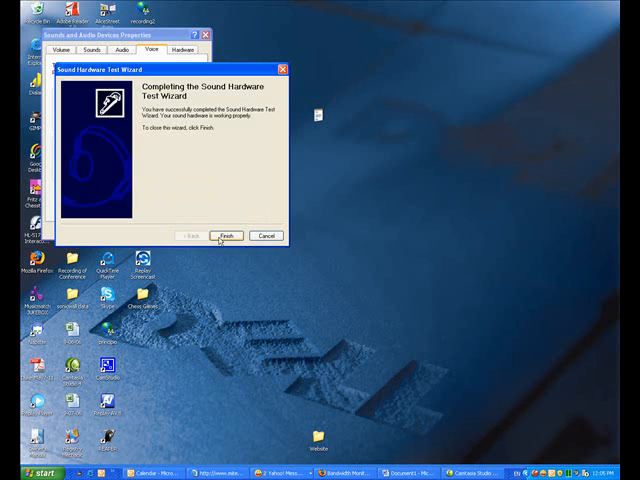
pyautogui.click(224, 236)
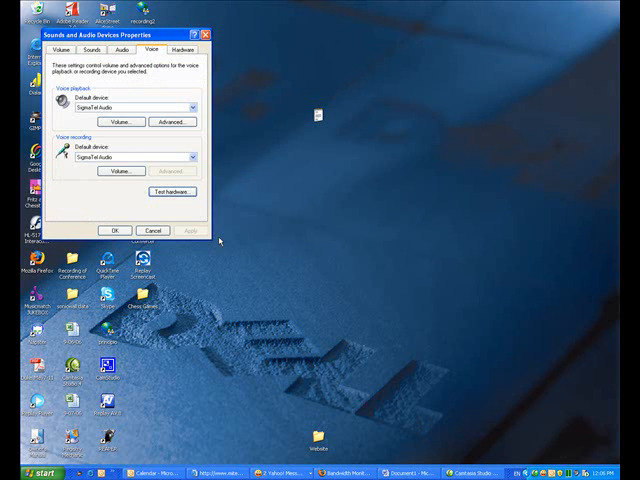